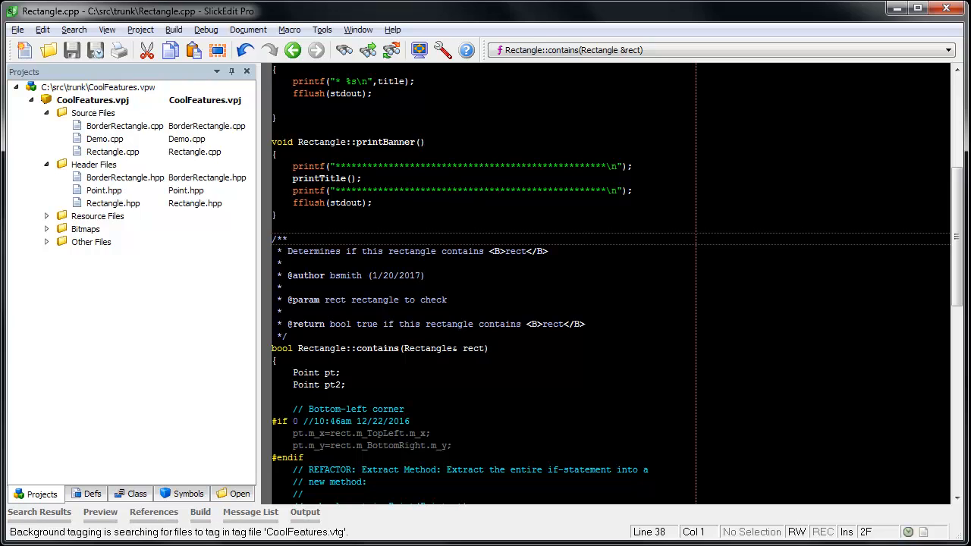
Place the cursor at the start of the Rectangle::contains documentation comment
left_click(272, 238)
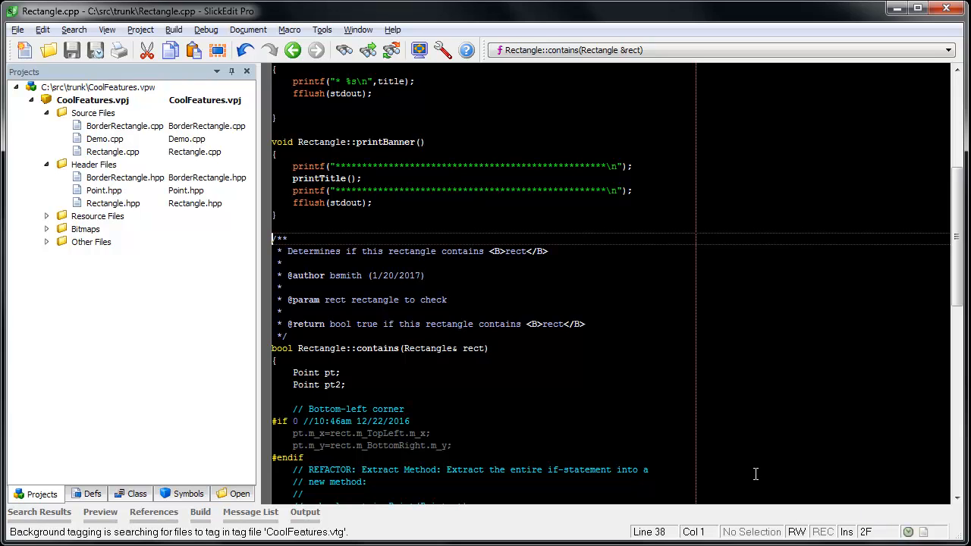
mouse_move(649, 383)
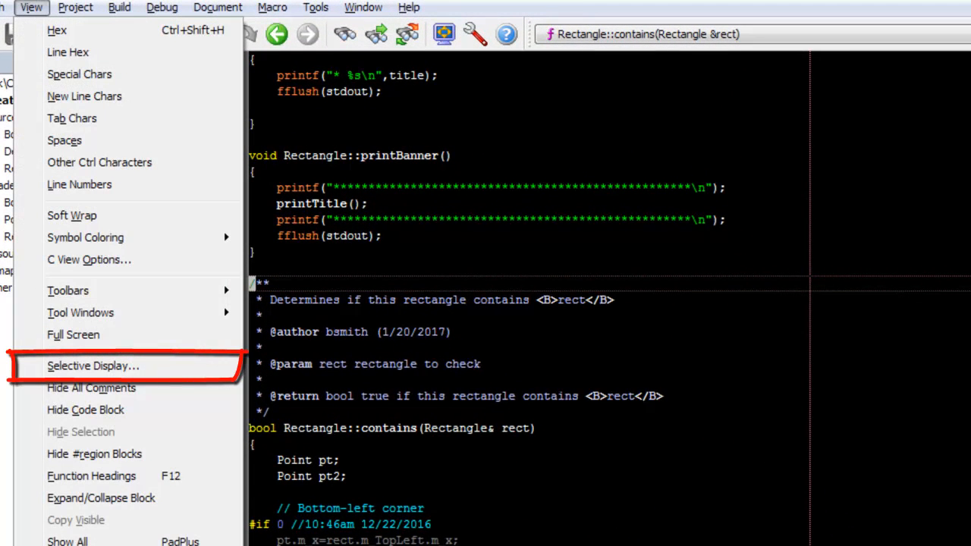
mouse_move(38, 371)
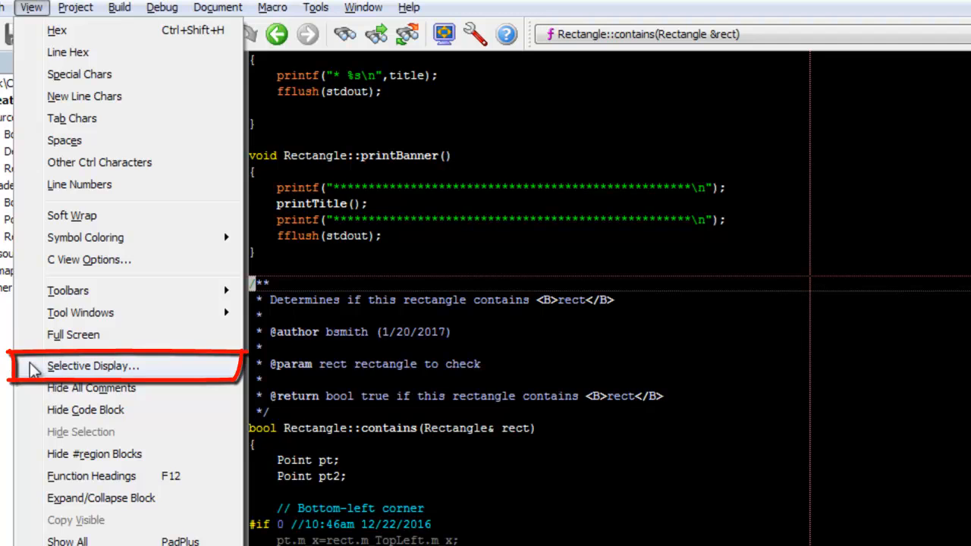
Open Selective Display set to hide documentation comments and other comments
left_click(92, 366)
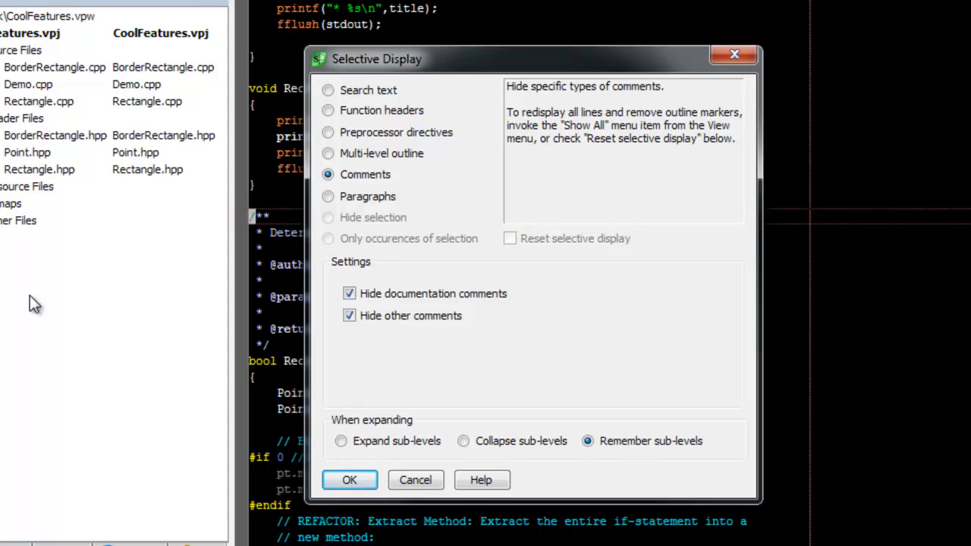
mouse_move(49, 311)
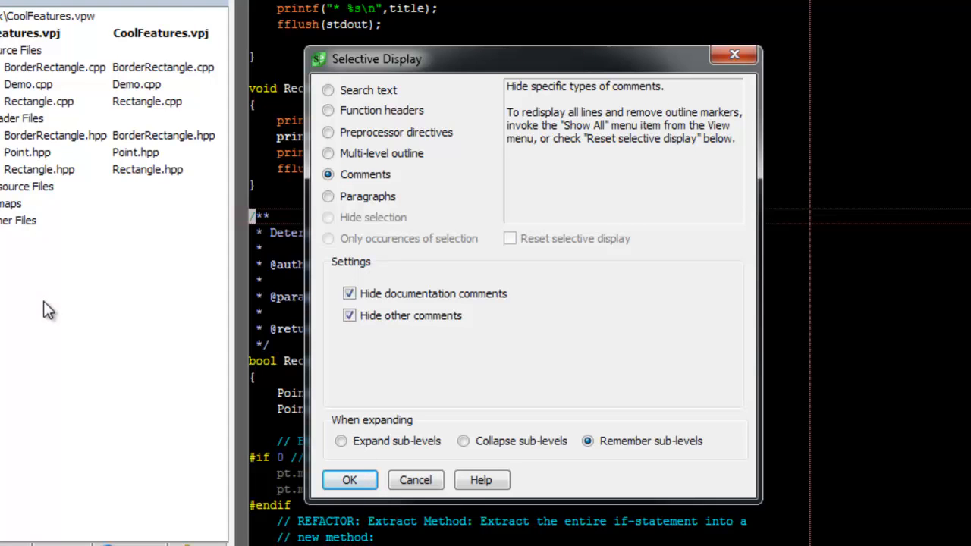
mouse_move(282, 453)
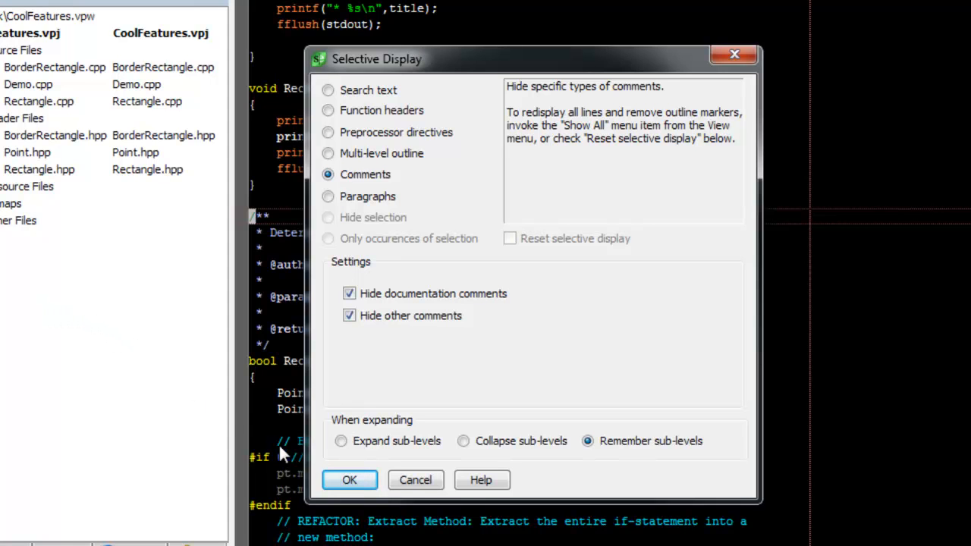
Apply comment hiding in Rectangle.cpp and preview the collapsed contains documentation comment
left_click(349, 479)
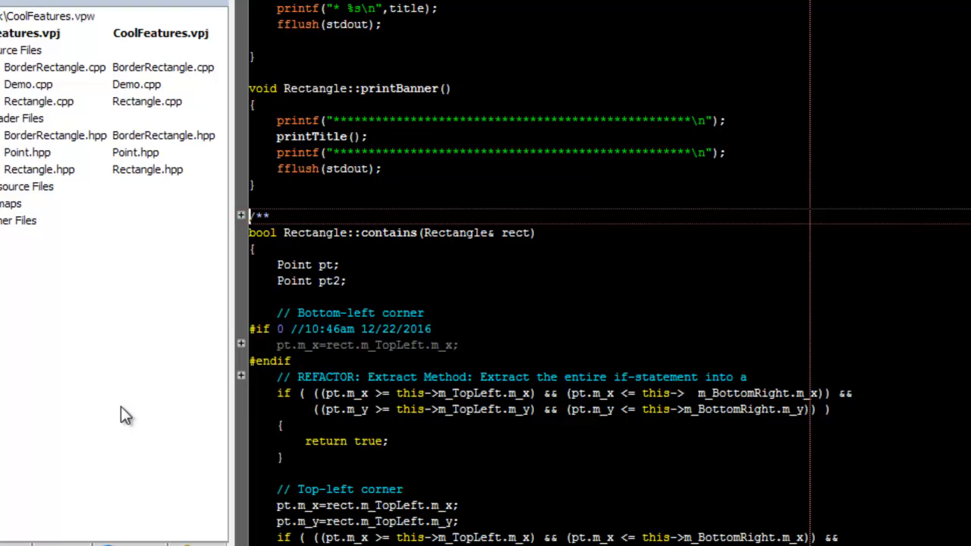
mouse_move(231, 223)
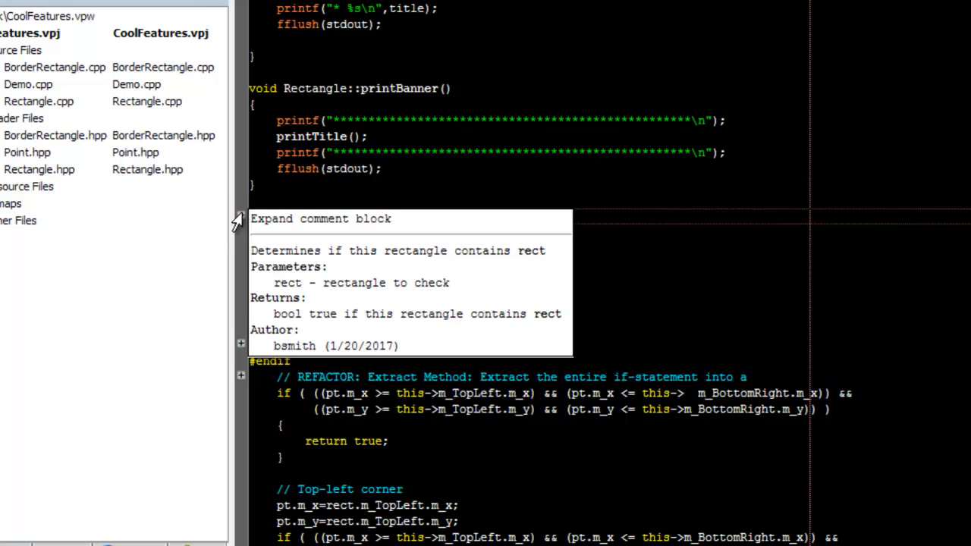
left_click(241, 218)
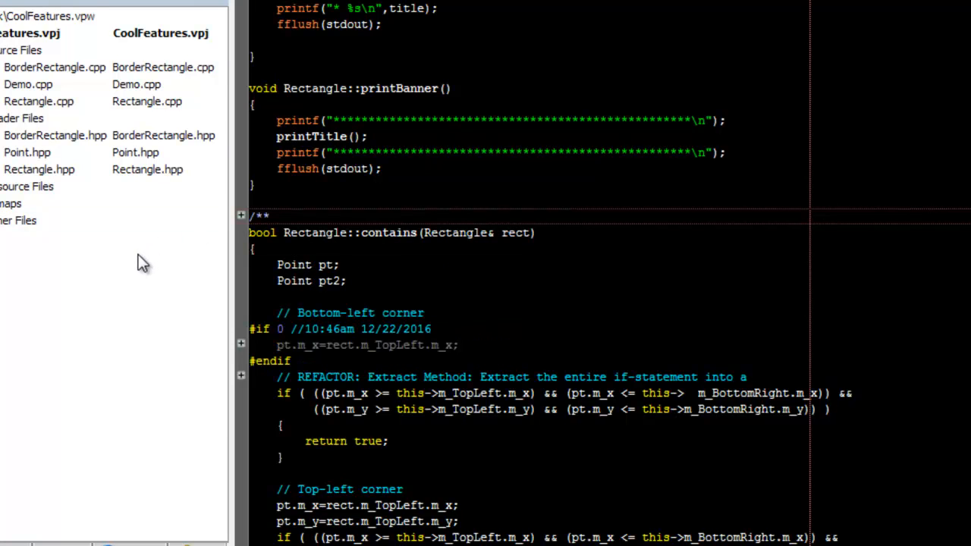
mouse_move(197, 356)
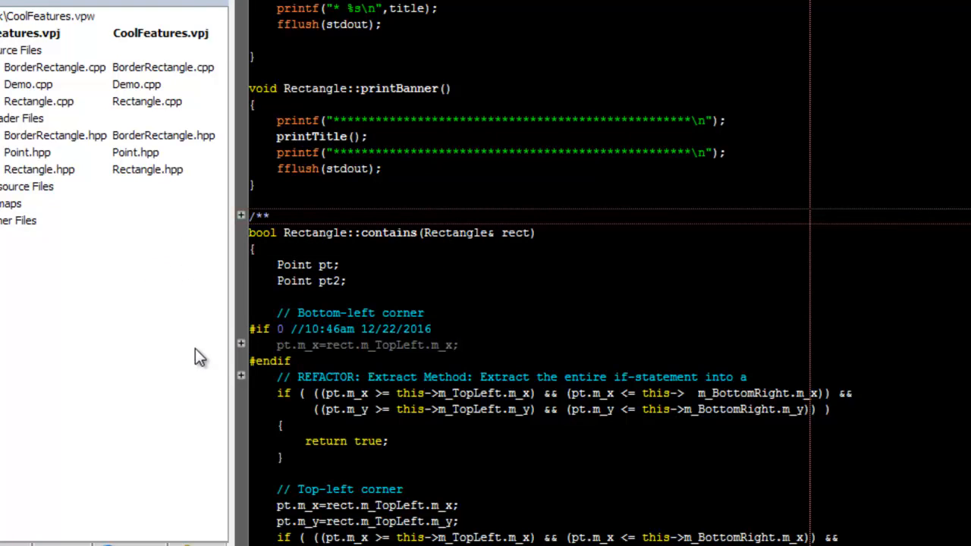
Expand the collapsed REFACTOR comment inside Rectangle::contains, then open the View menu
left_click(241, 375)
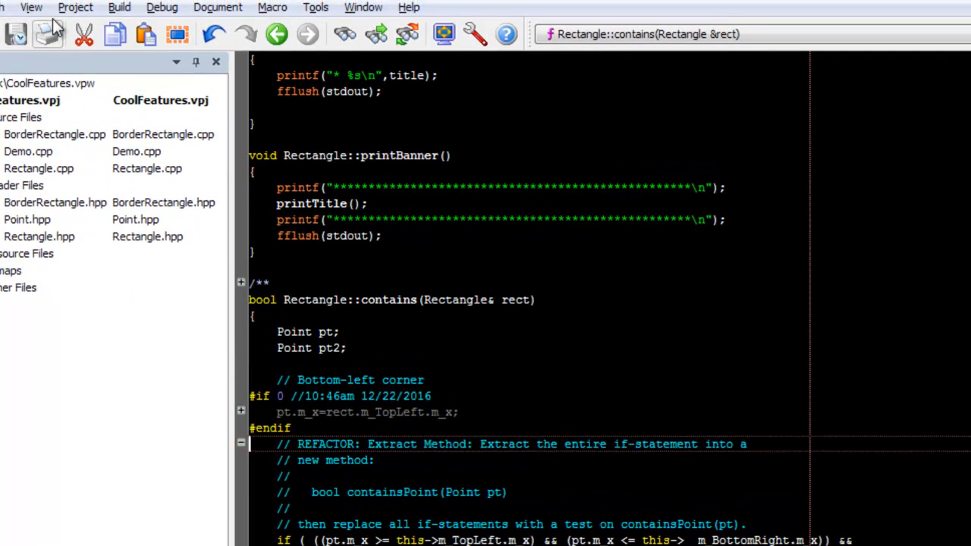
left_click(31, 7)
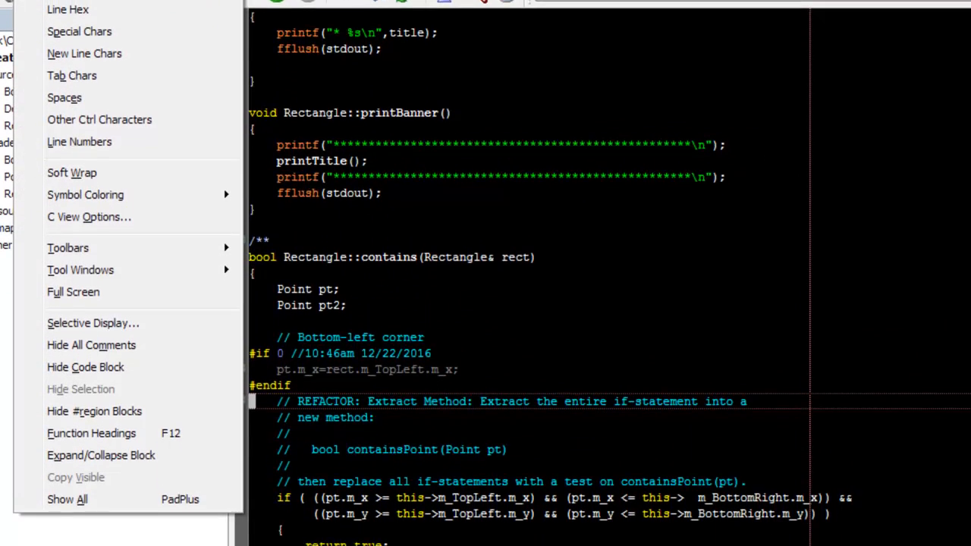